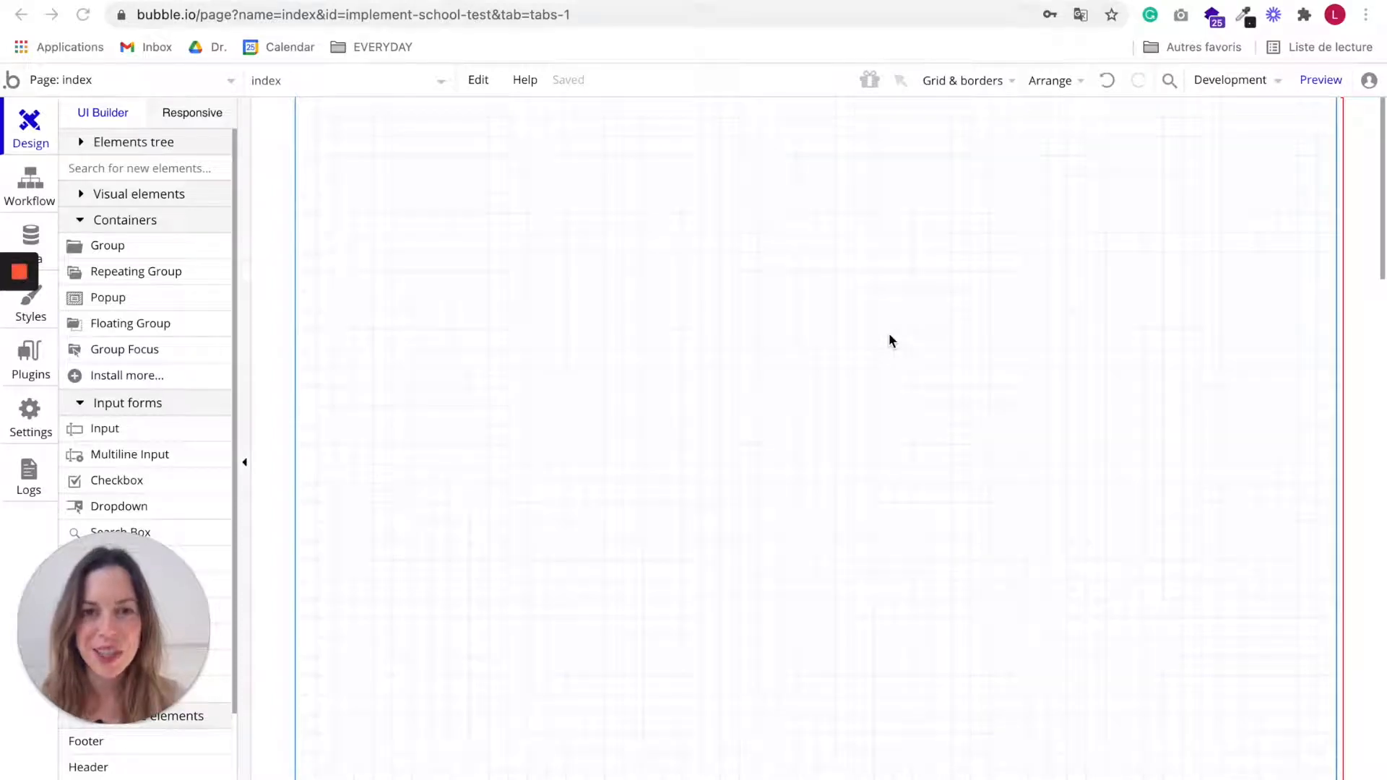
mouse_move(404, 159)
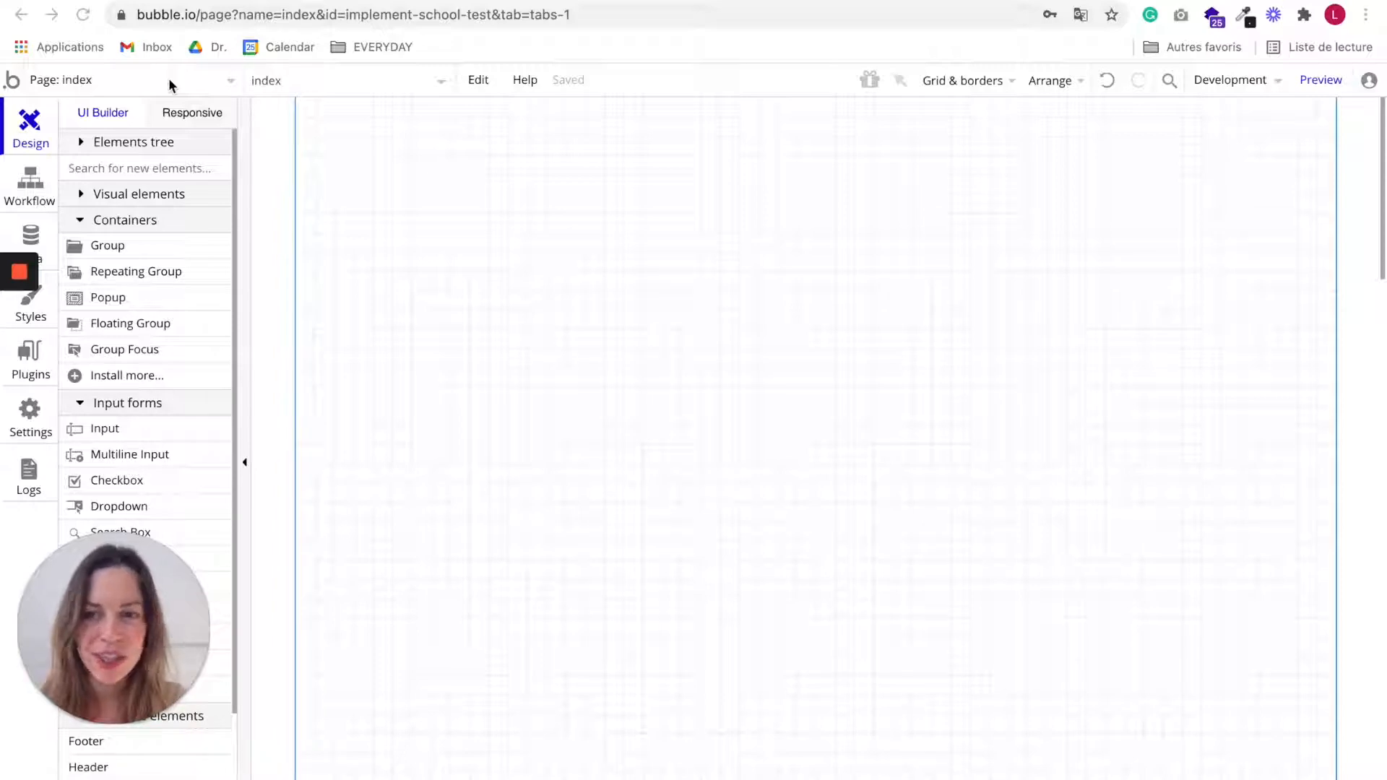
Step: Review the page list (index, reset_pw, Header), then switch to the index page's Workflow editor
left_click(119, 80)
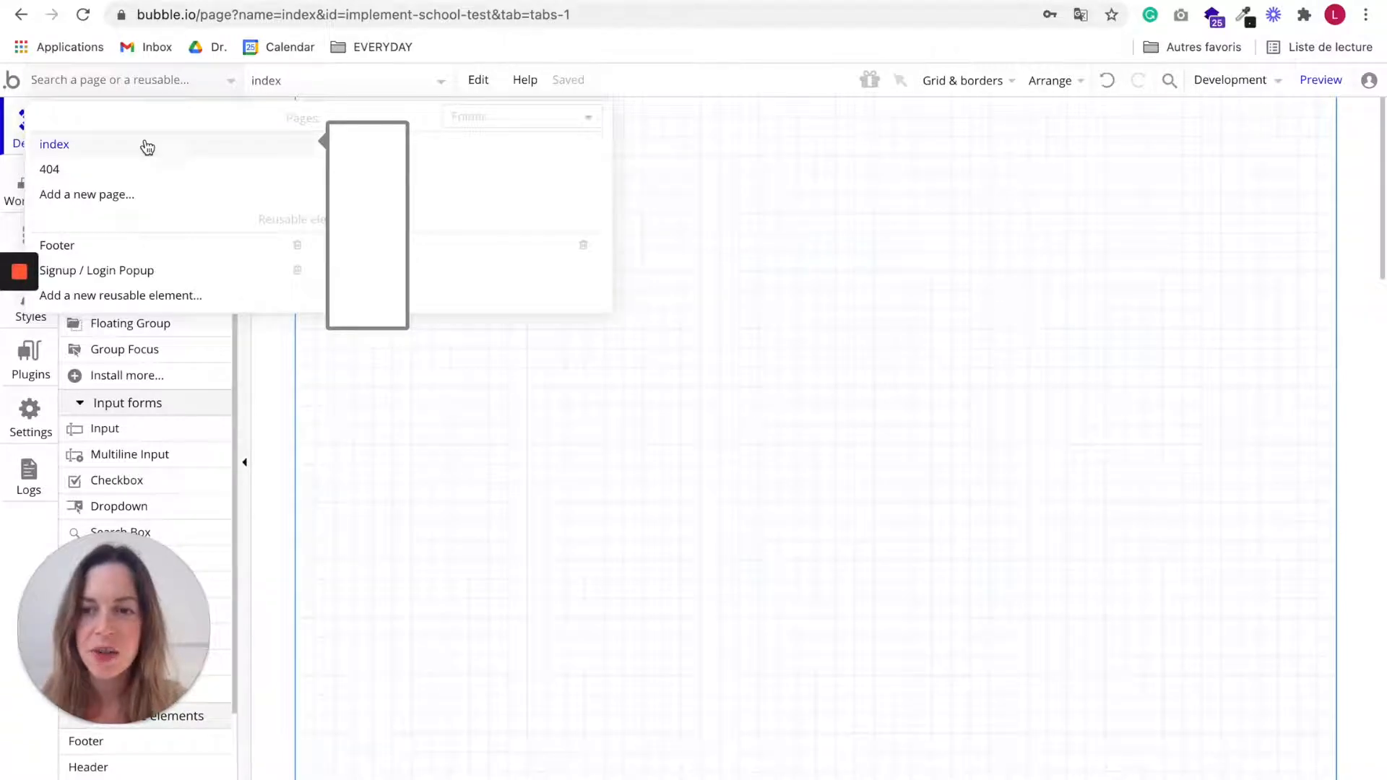
mouse_move(131, 175)
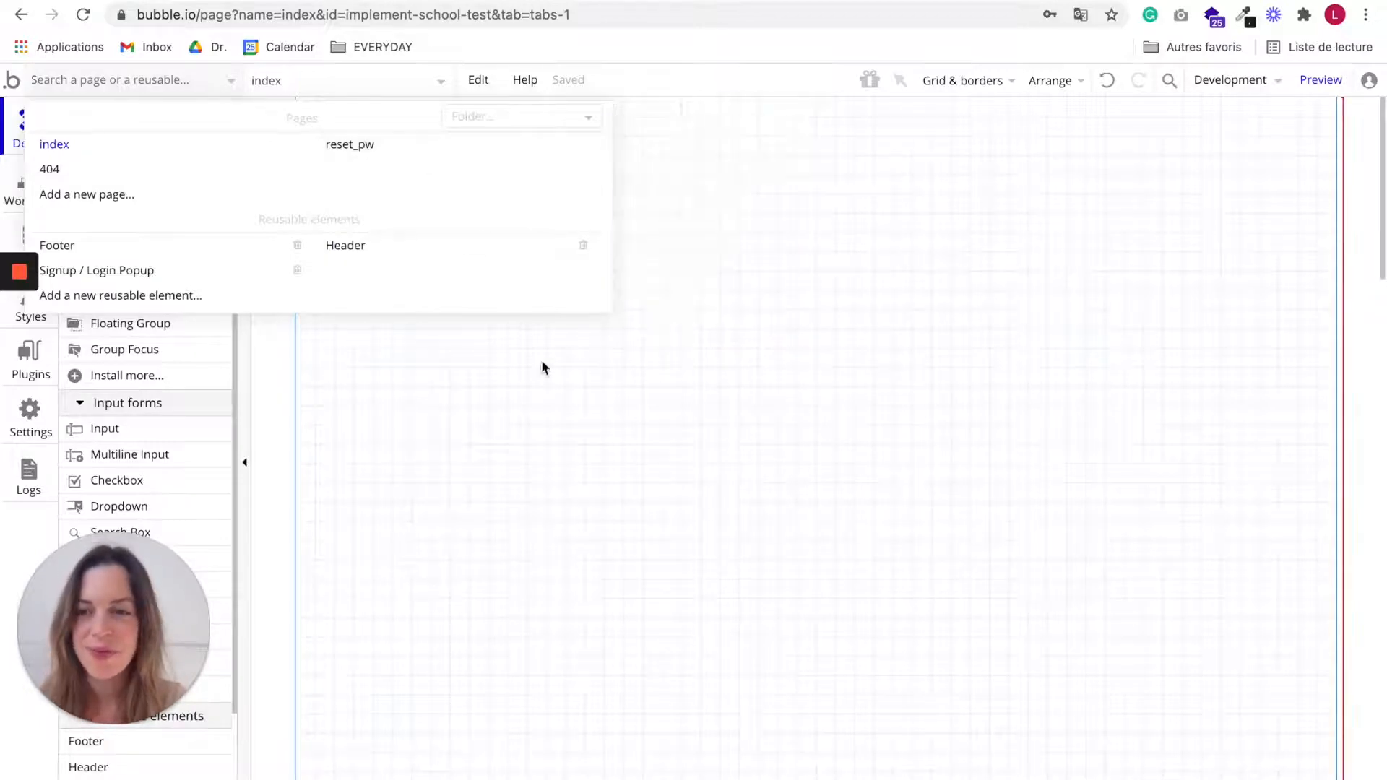
left_click(544, 367)
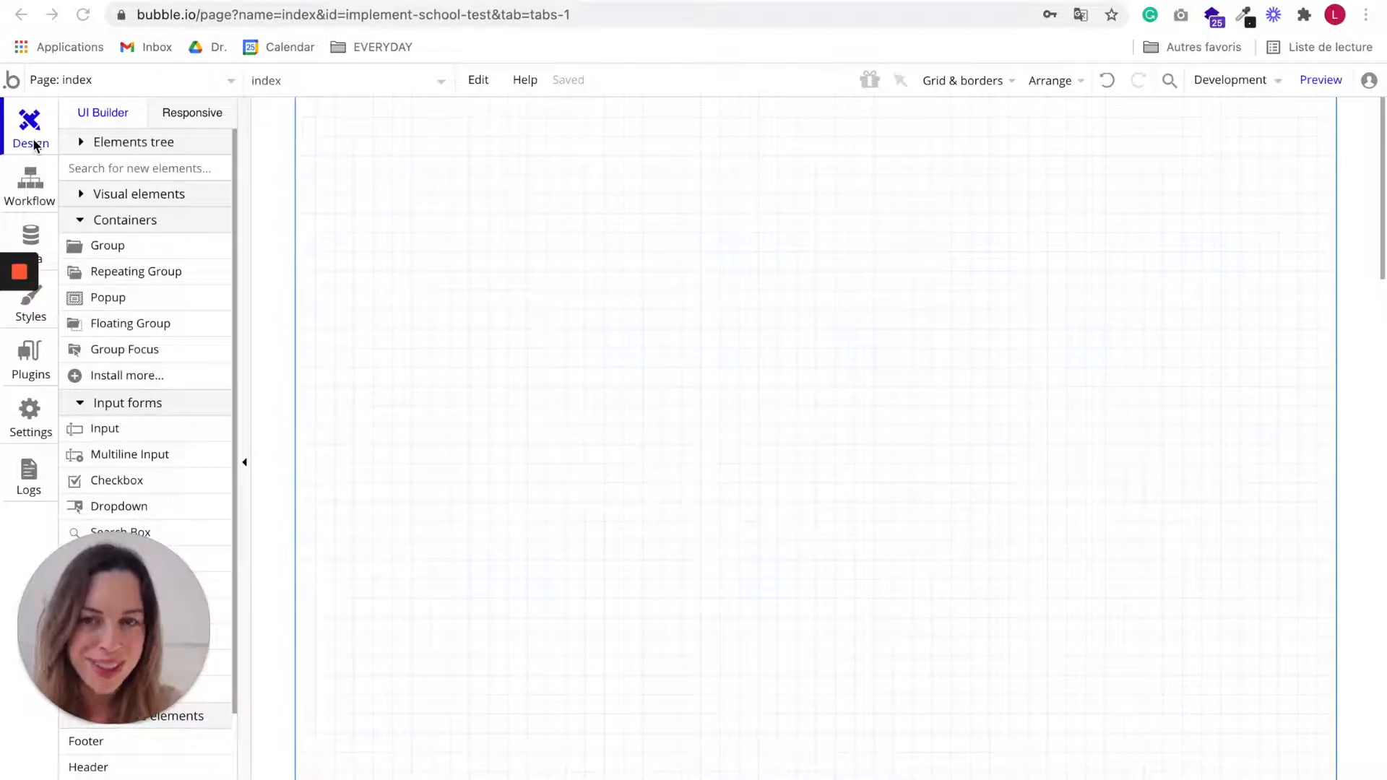
left_click(29, 186)
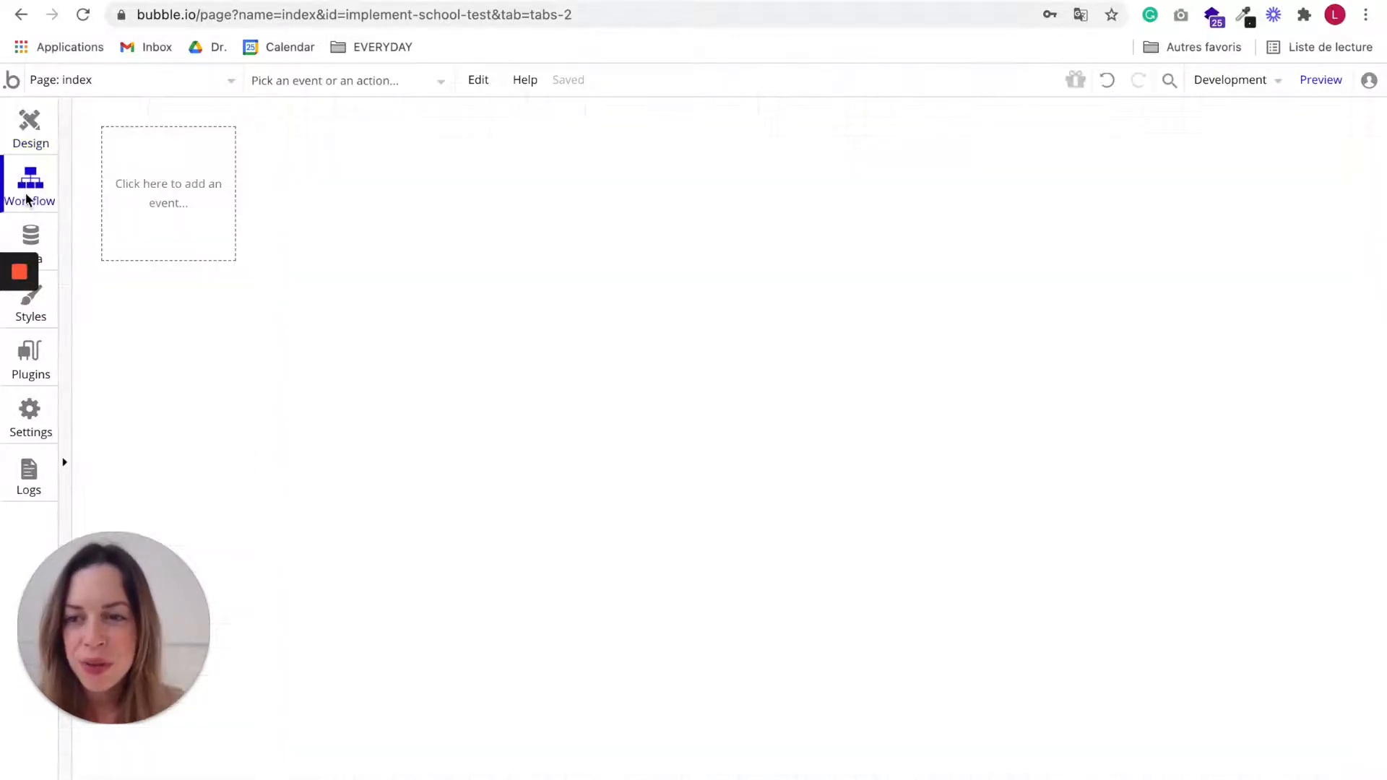
mouse_move(358, 208)
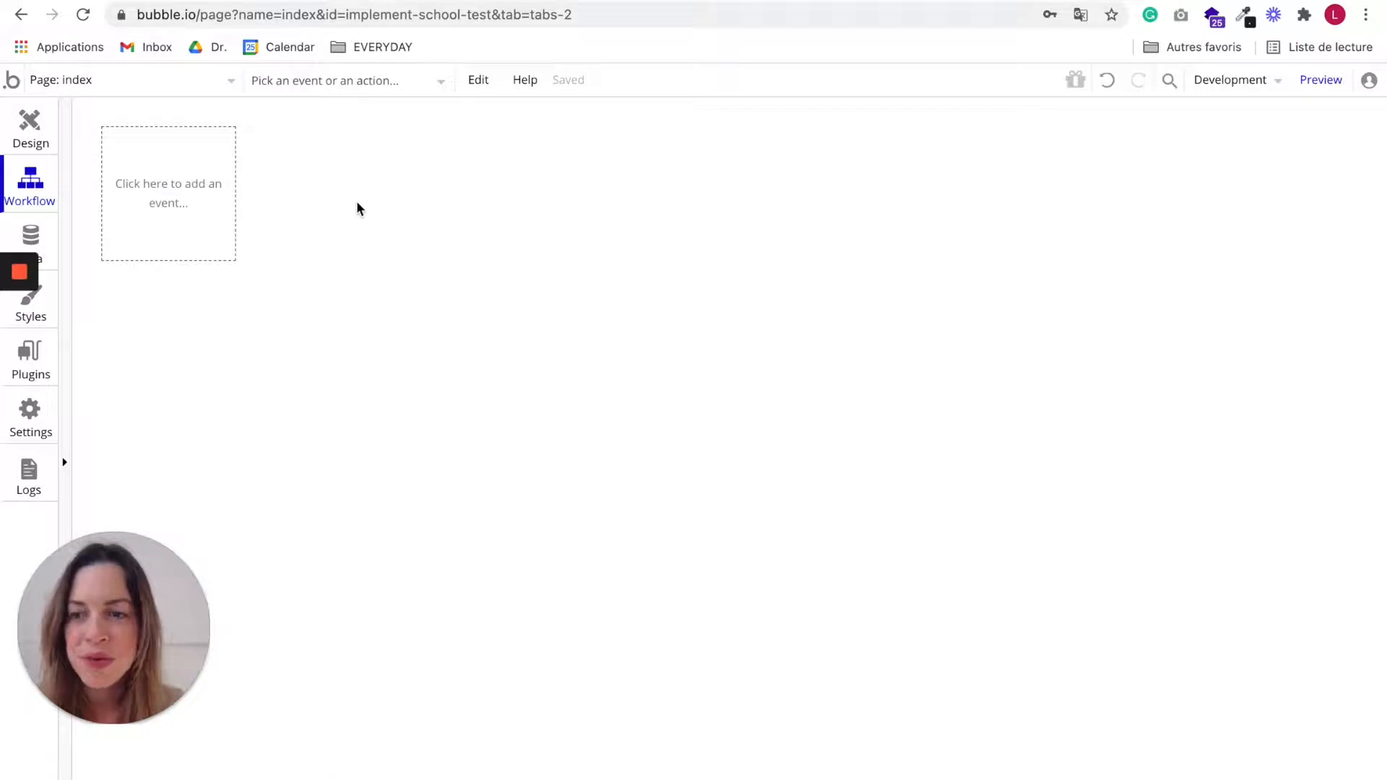
mouse_move(273, 198)
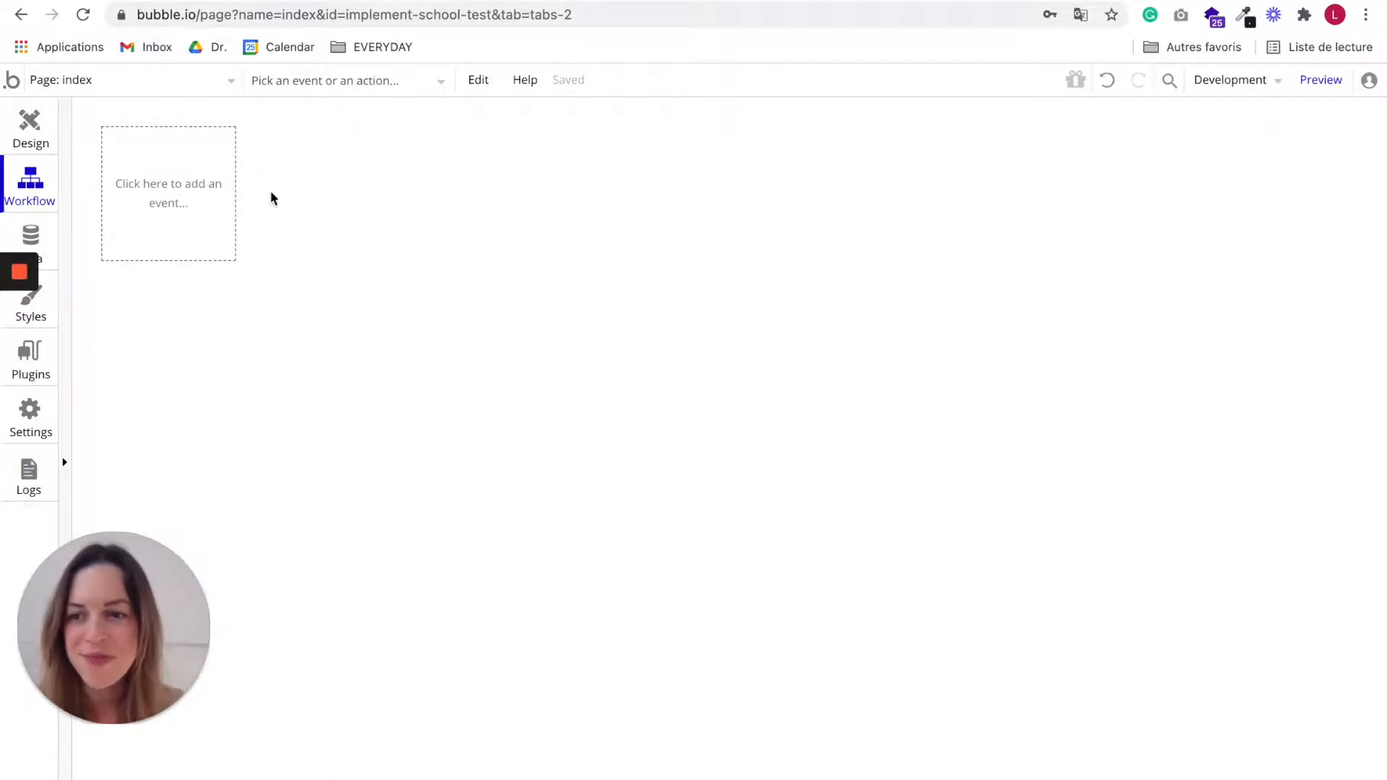
Step: Visit the Data, Plugins and Settings sections, ending on the Logs server capacity metrics
left_click(30, 234)
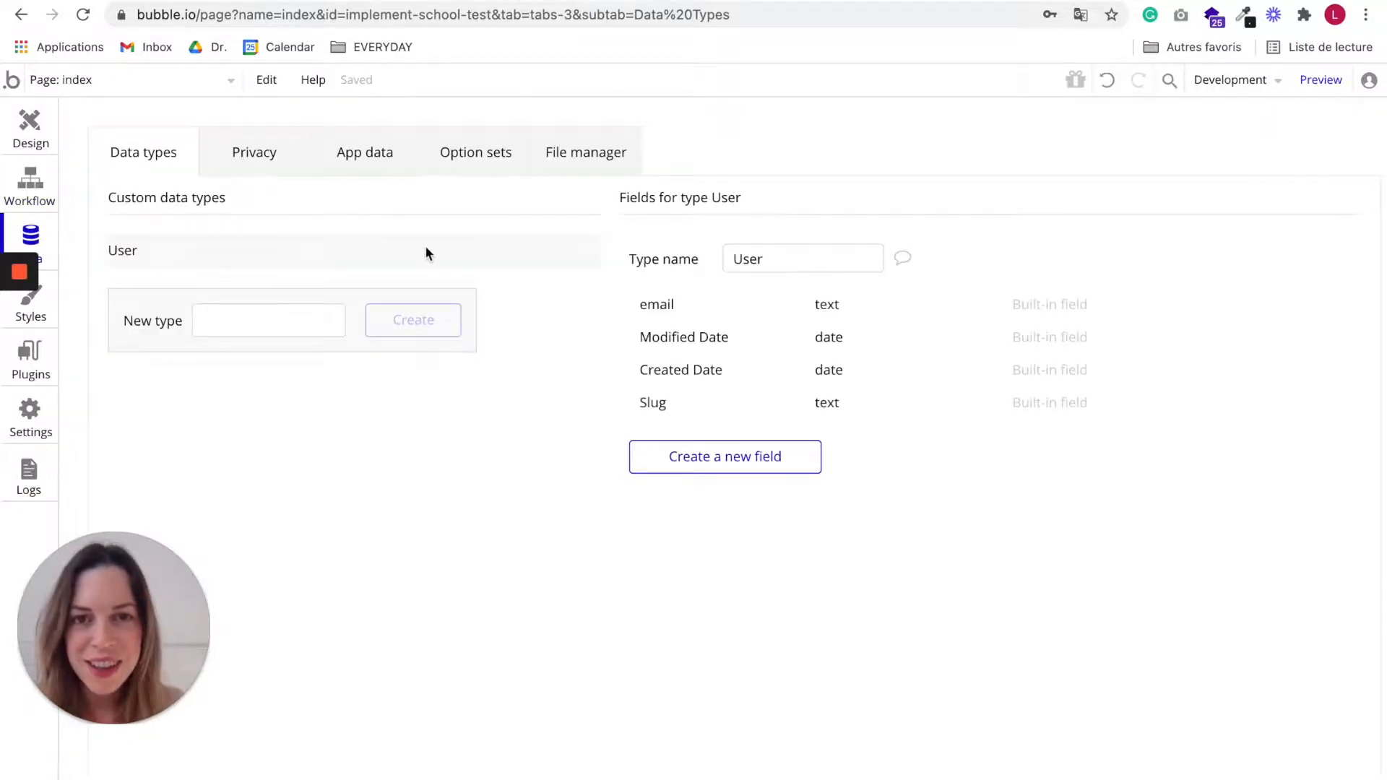
mouse_move(179, 380)
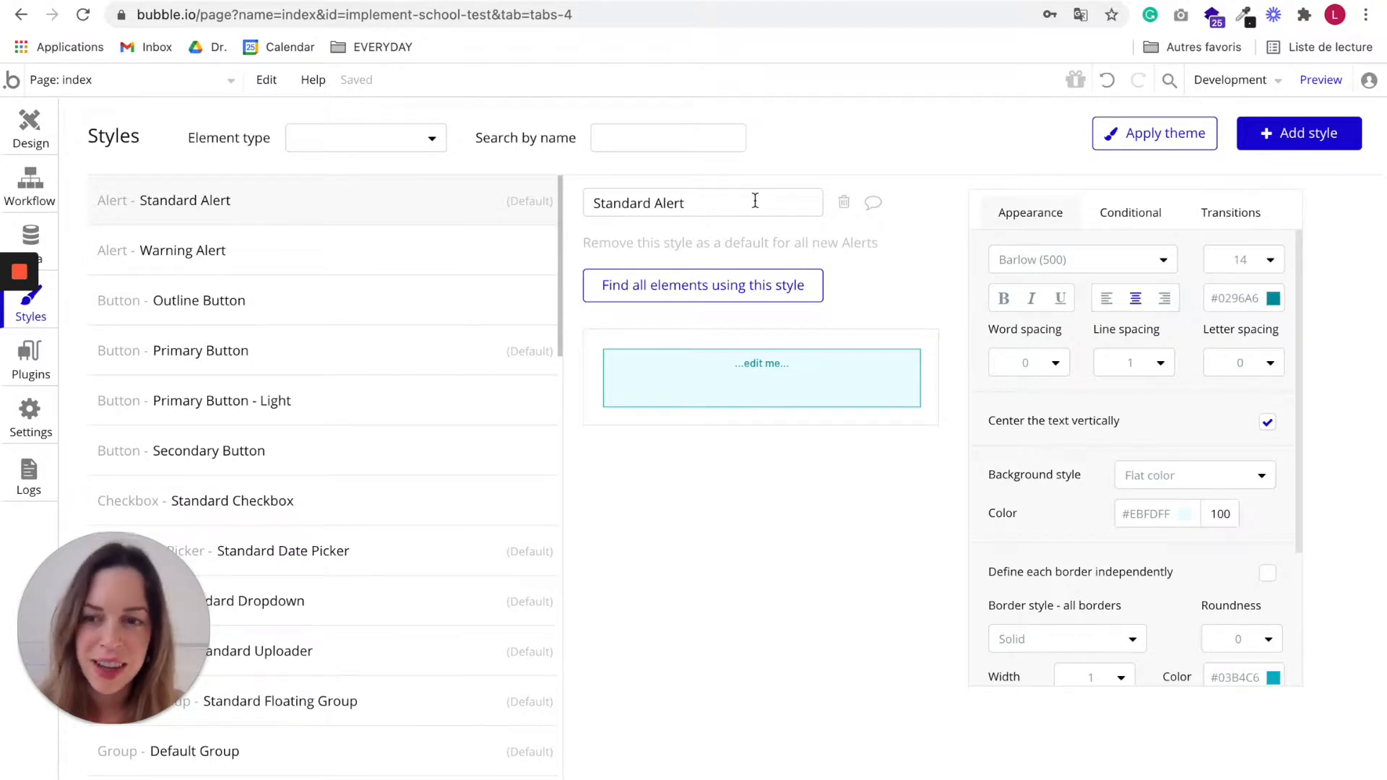
left_click(29, 357)
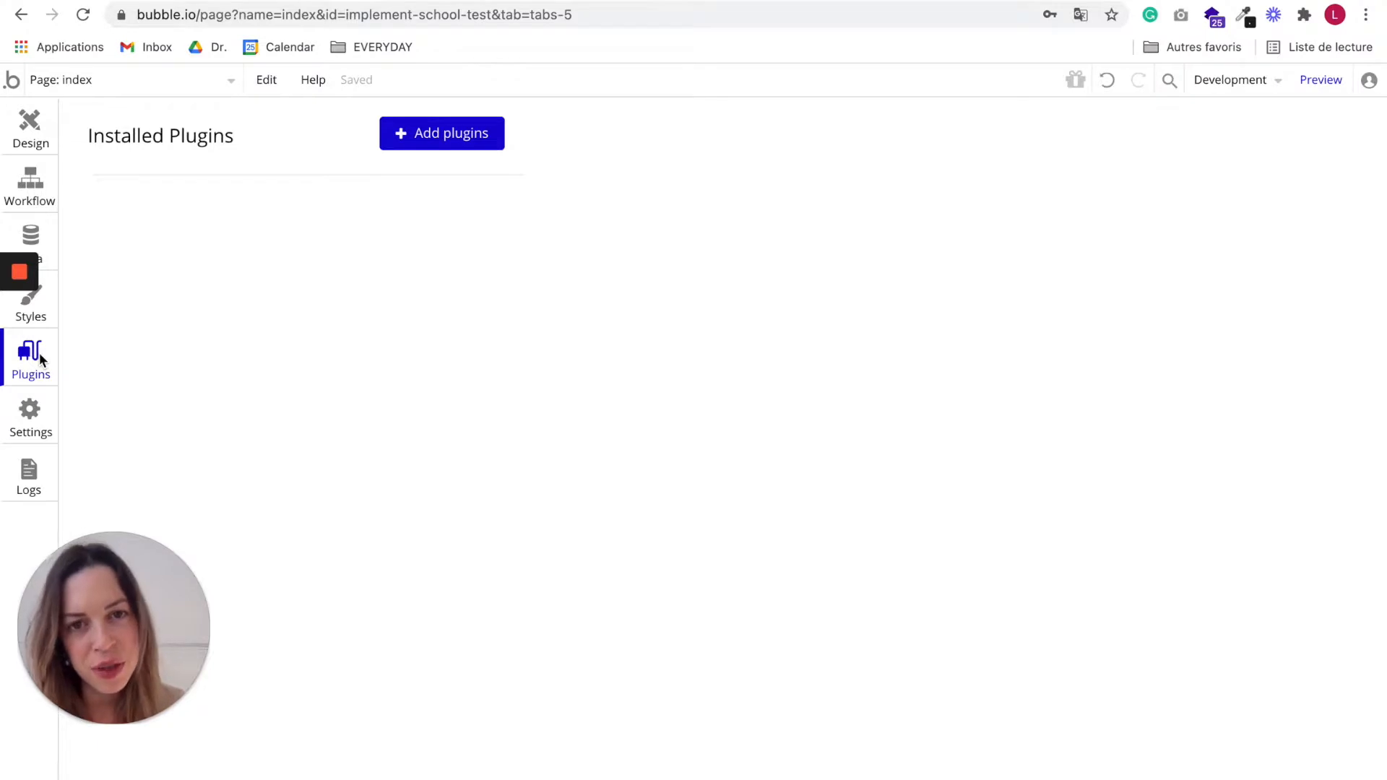
mouse_move(40, 422)
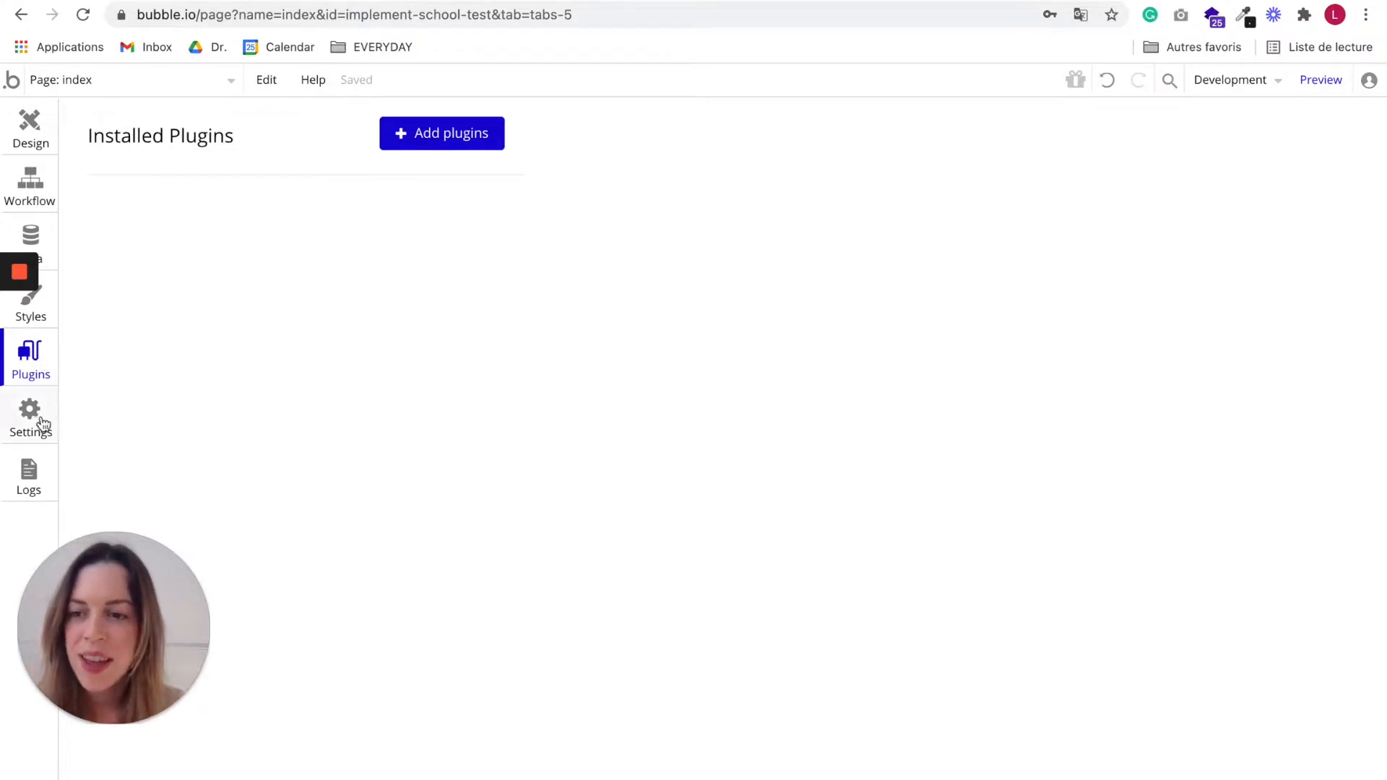
left_click(30, 420)
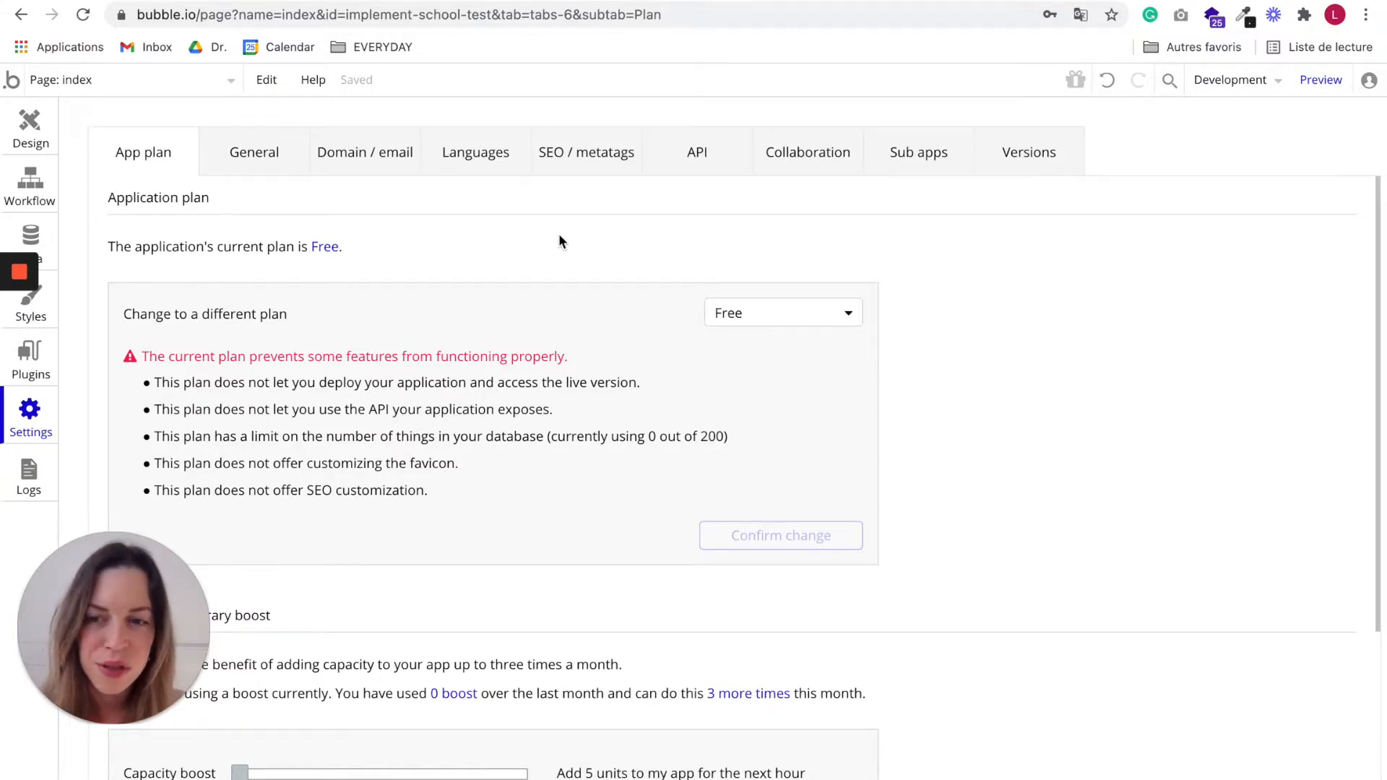
left_click(29, 474)
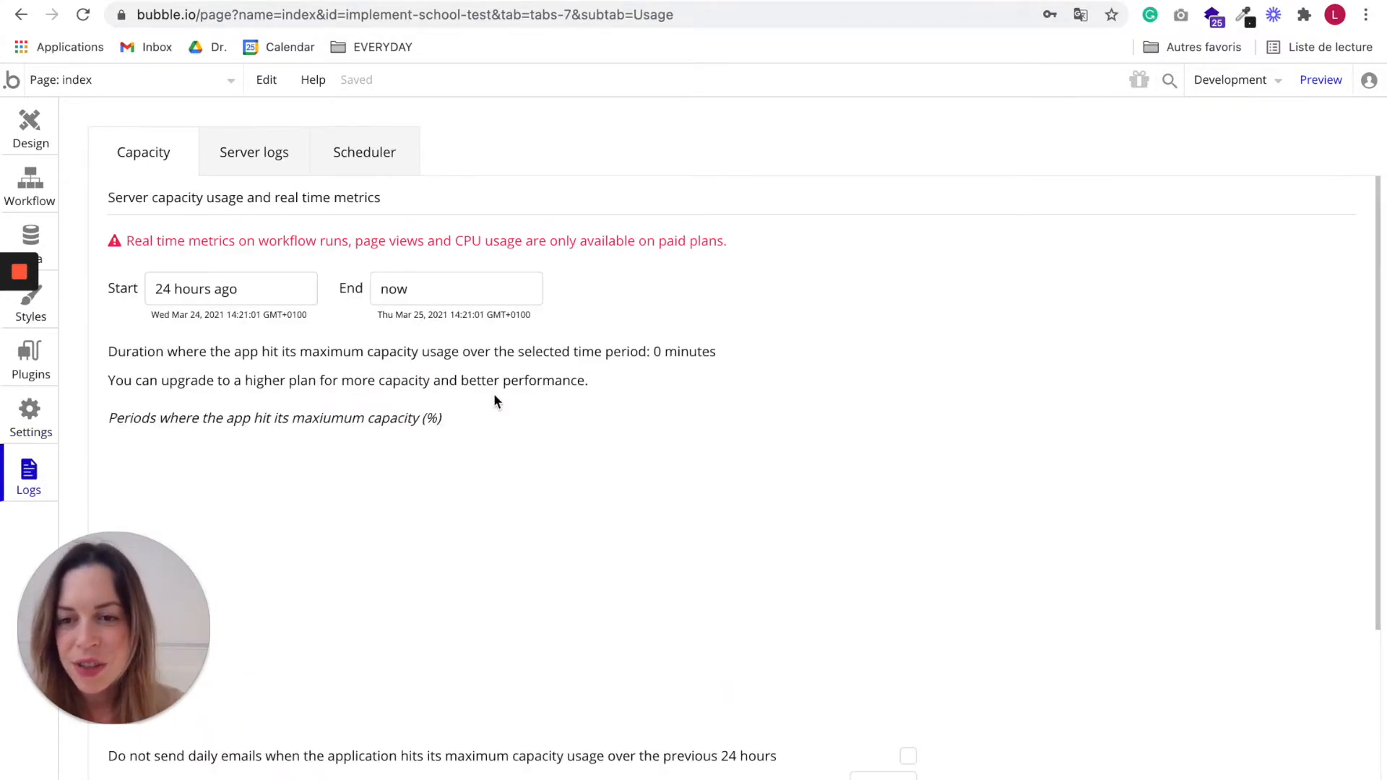